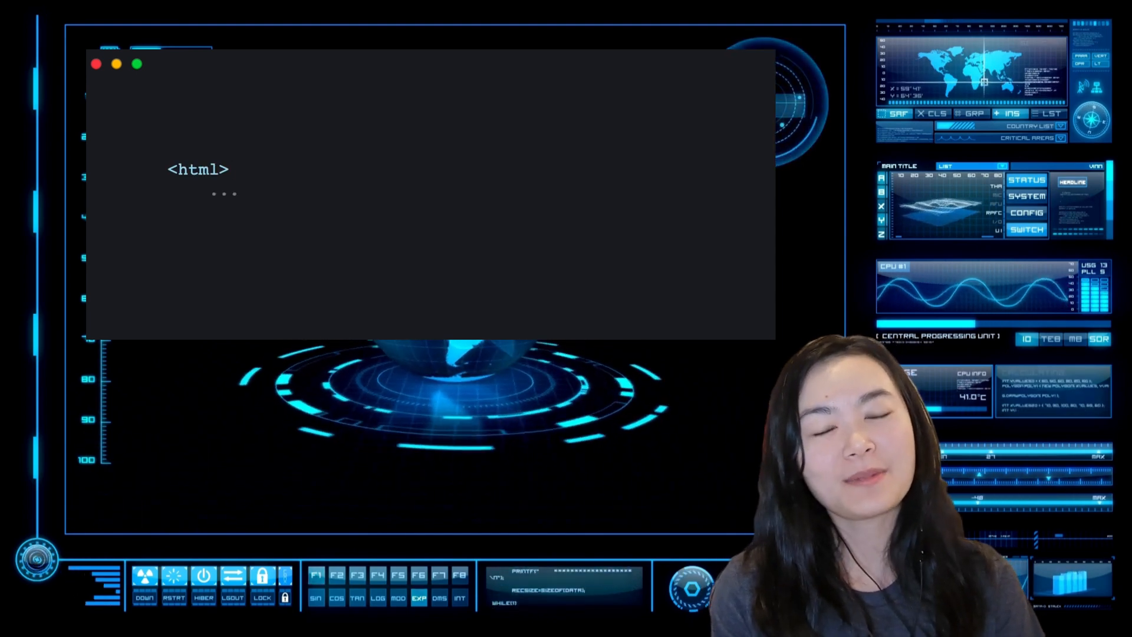
Step: Add a <py-script> block printing 'Now you can!' inside the slide's html example
type("<py-script> print('Now you can!') </py-script>")
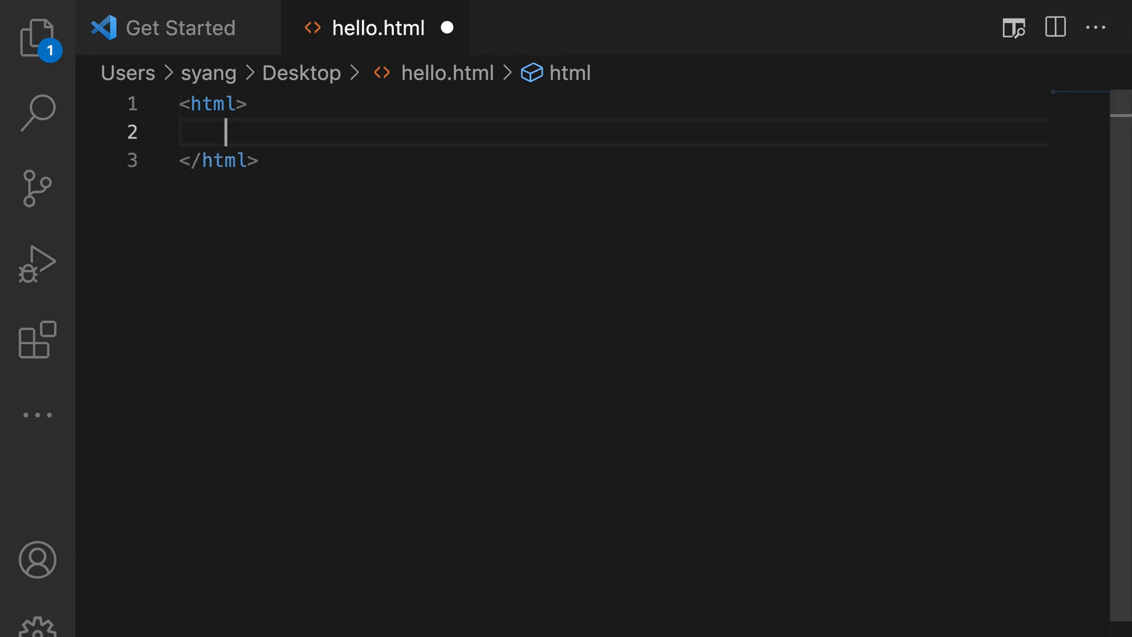
Step: Write hello.html's head and body with a py-script block printing "Hello, World!" and view it in Chrome
type("<head>")
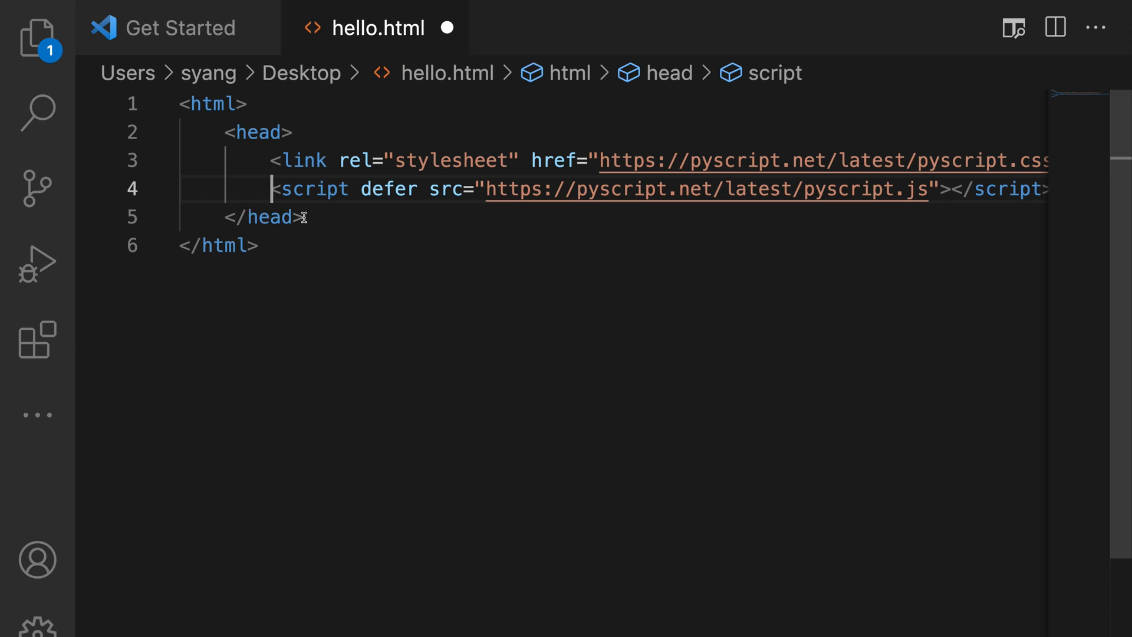
type("<body>")
type("<py-script>")
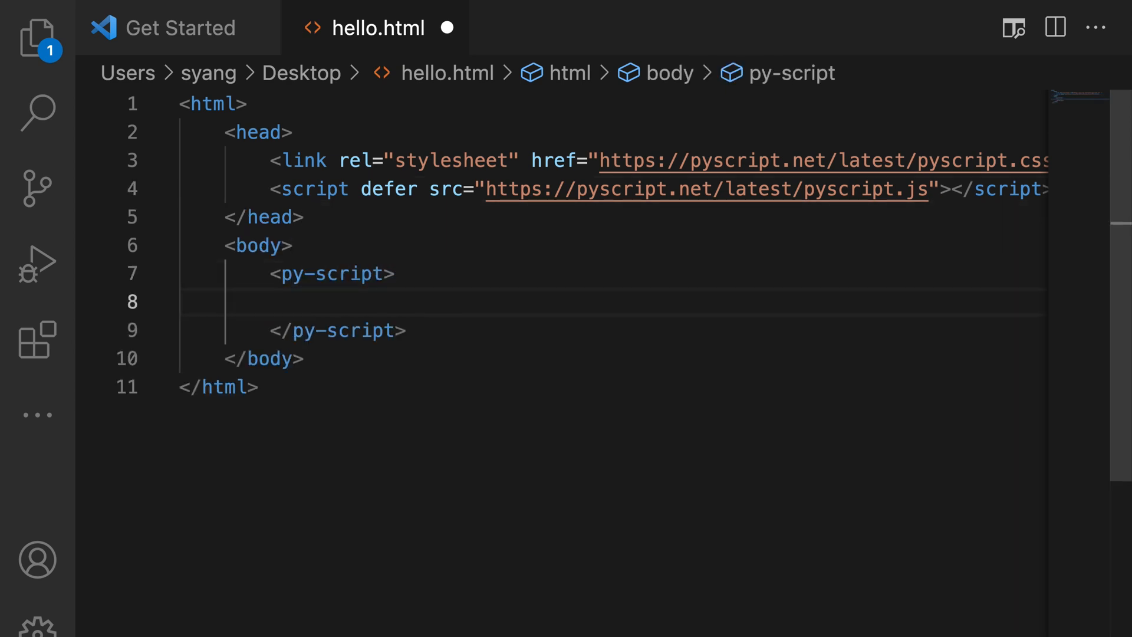
type("print(\"hel\")")
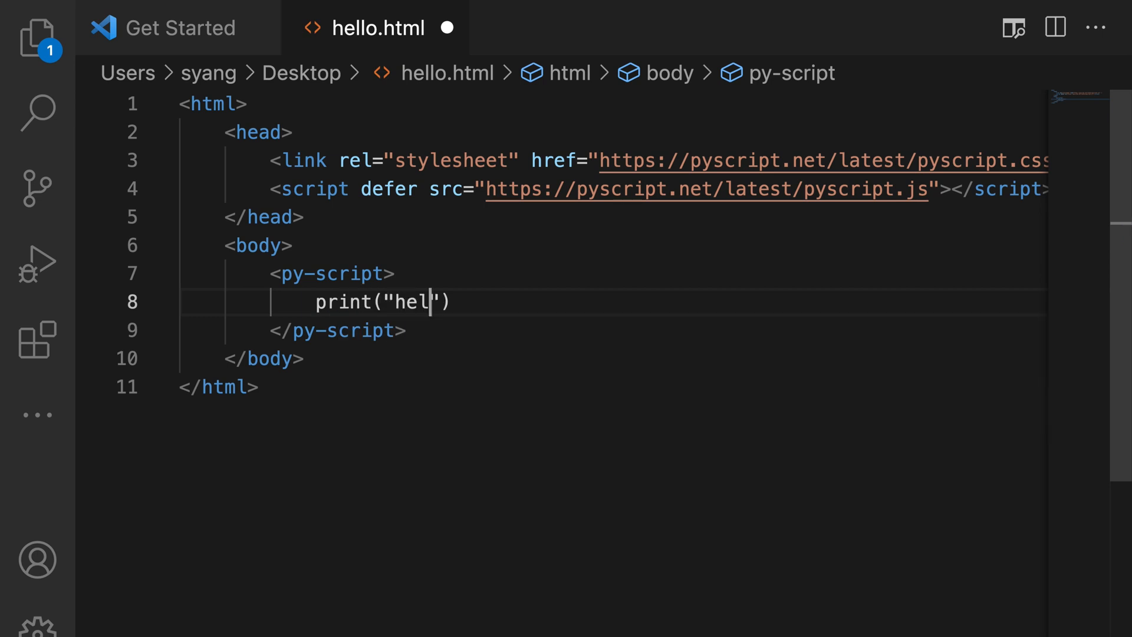
type("lo, World!")
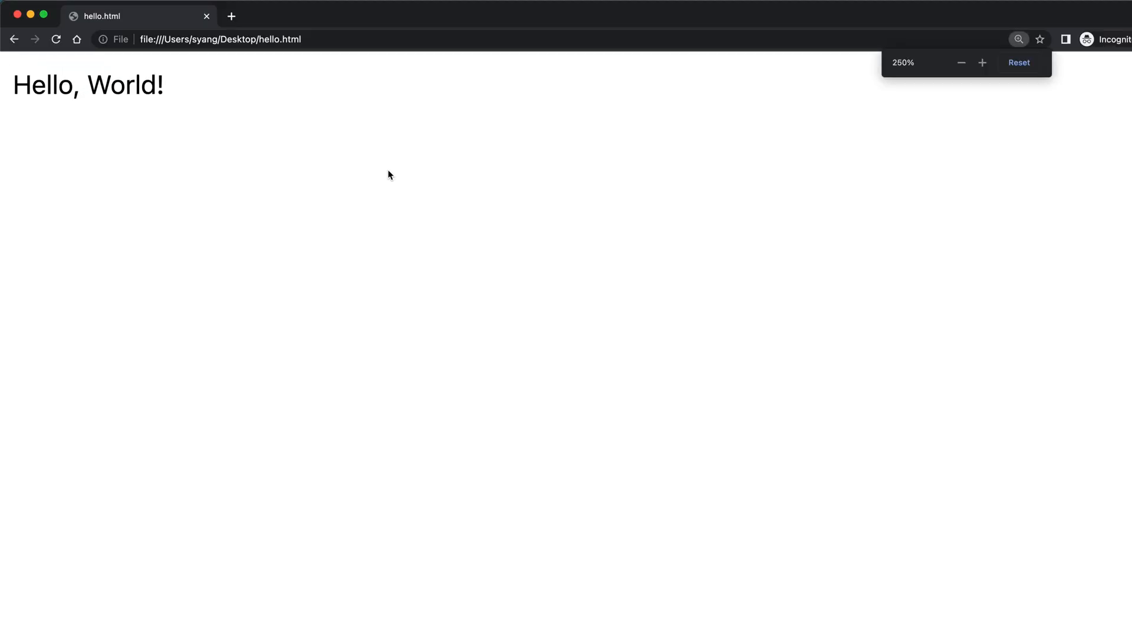
left_click(981, 63)
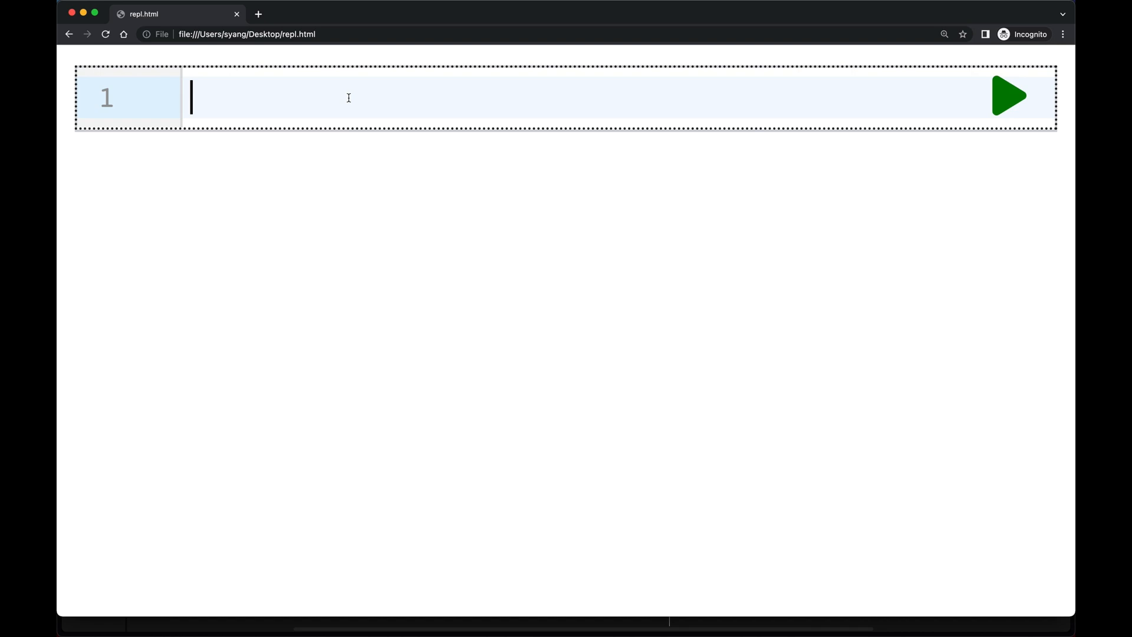
Step: Begin typing an import statement ('impor') in the py-repl cell of repl.html
type("impor")
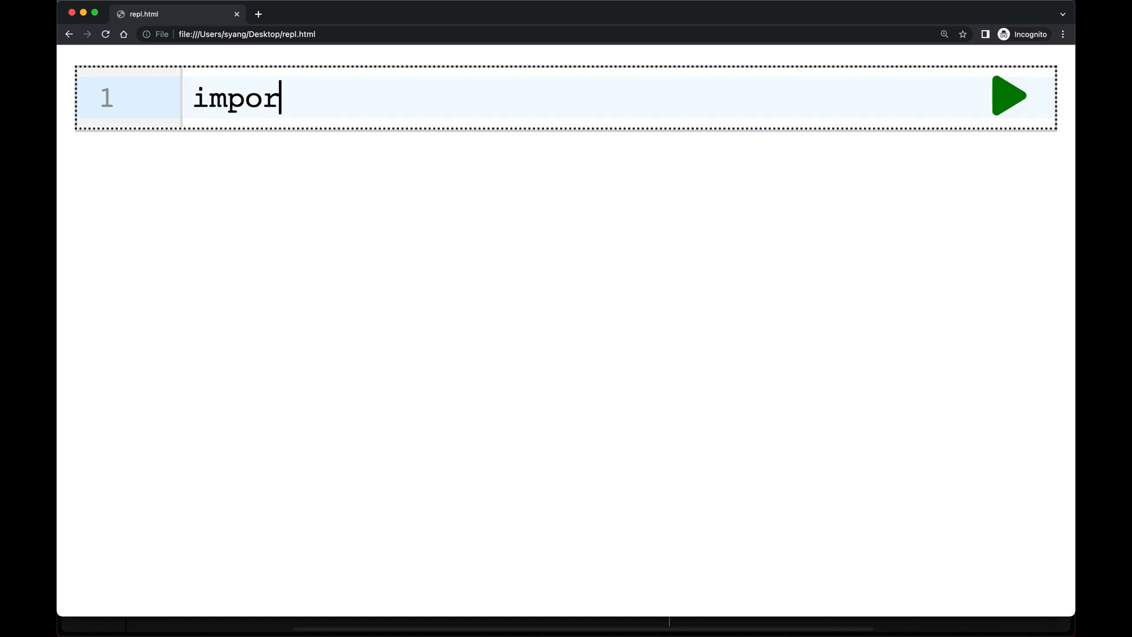